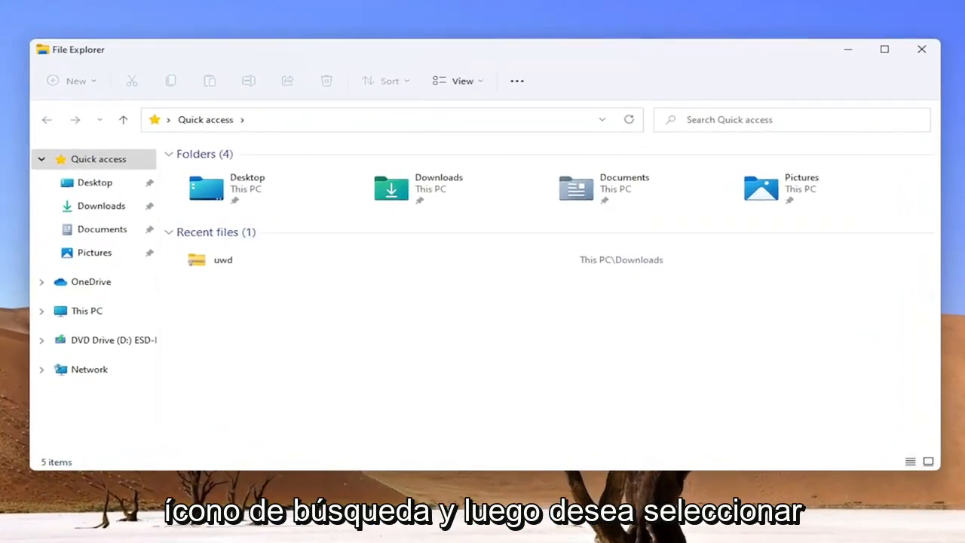
Browse from This PC through Local Disk (C:) and Users into the user's profile folder.
click(86, 310)
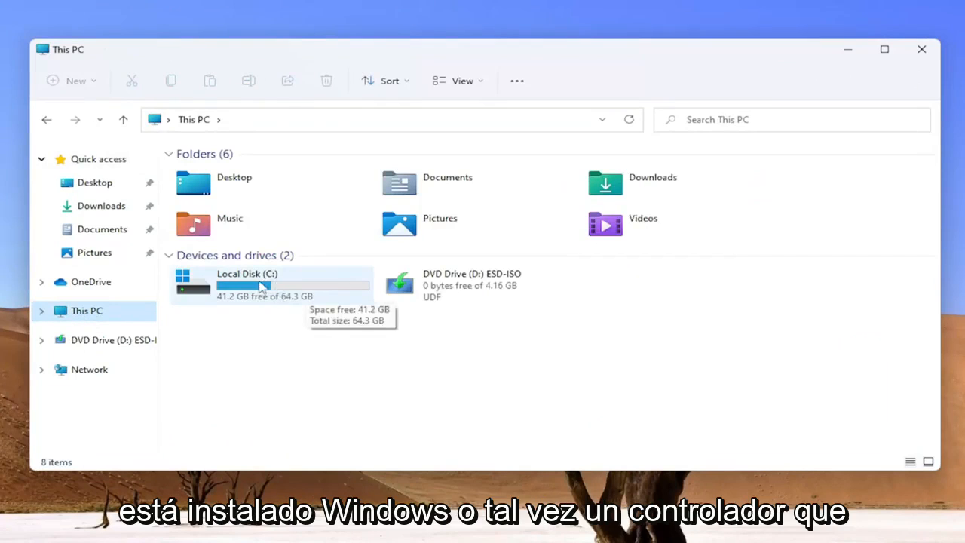
click(272, 284)
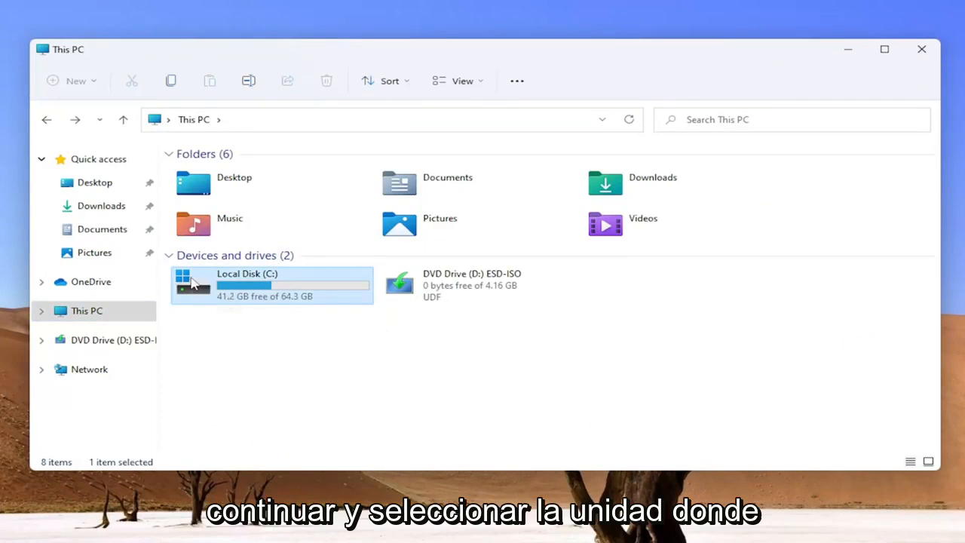
double_click(256, 285)
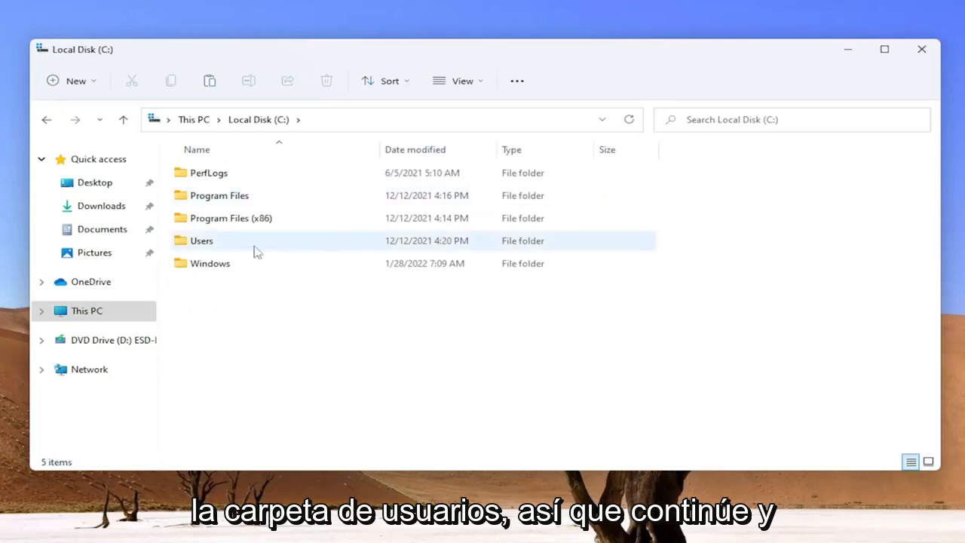
double_click(201, 241)
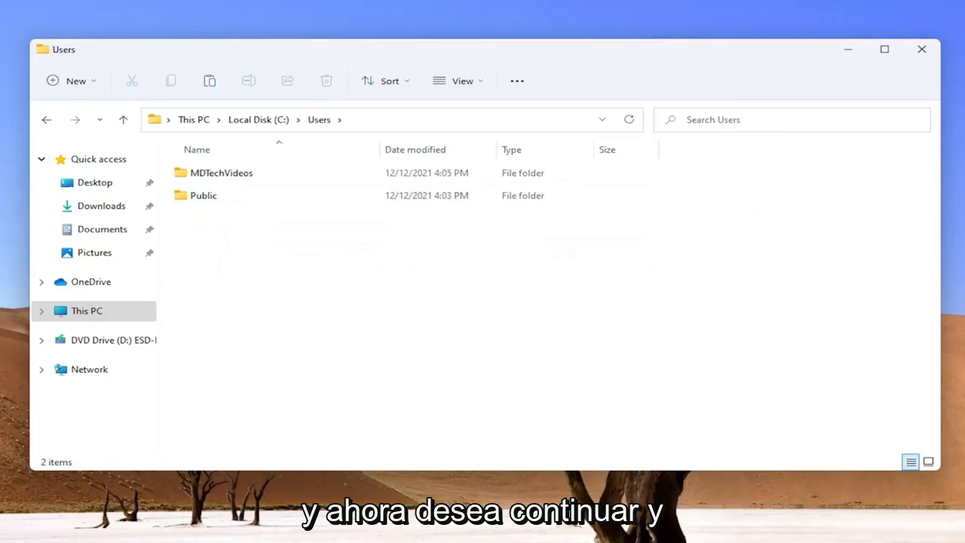
mouse_move(275, 211)
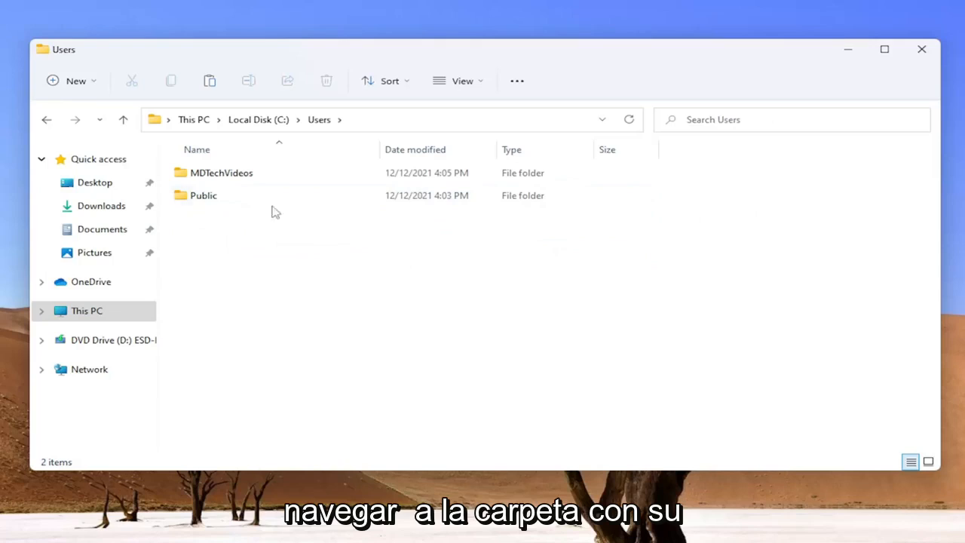
double_click(221, 172)
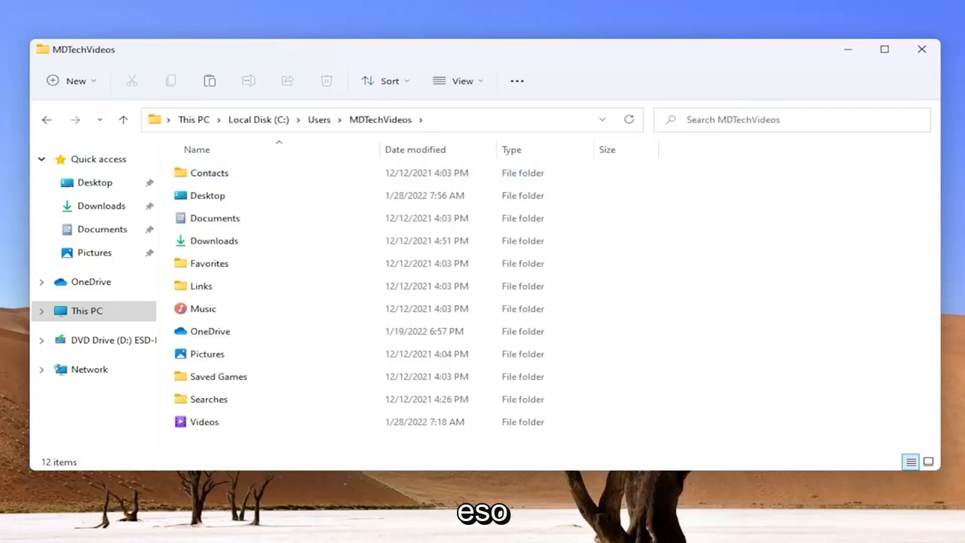
Open Folder Options from the See more menu and reach the View settings for hidden items.
click(207, 196)
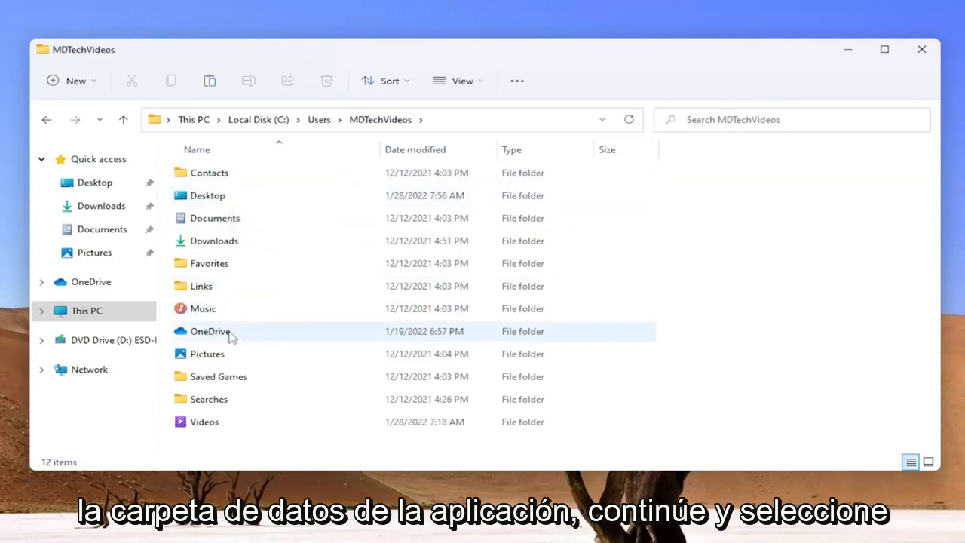
mouse_move(517, 81)
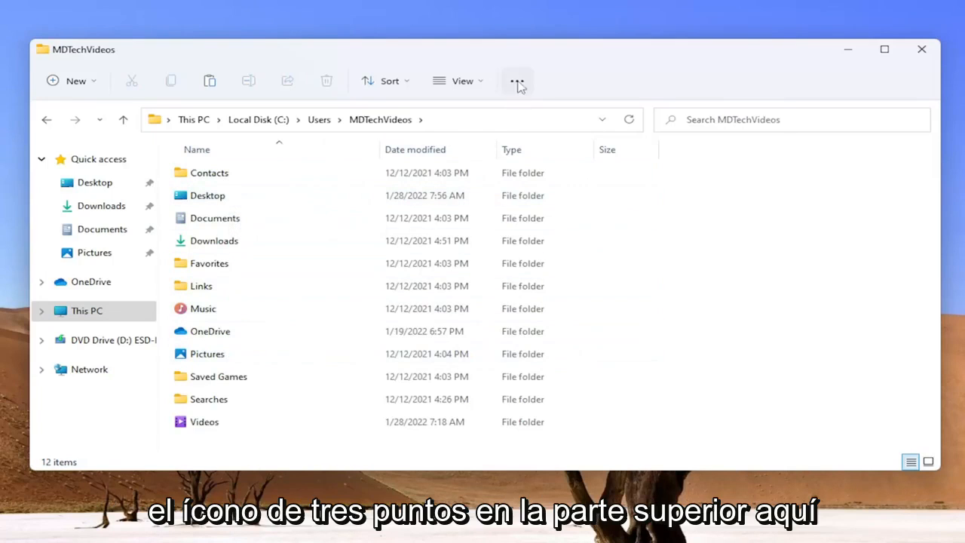
mouse_move(518, 81)
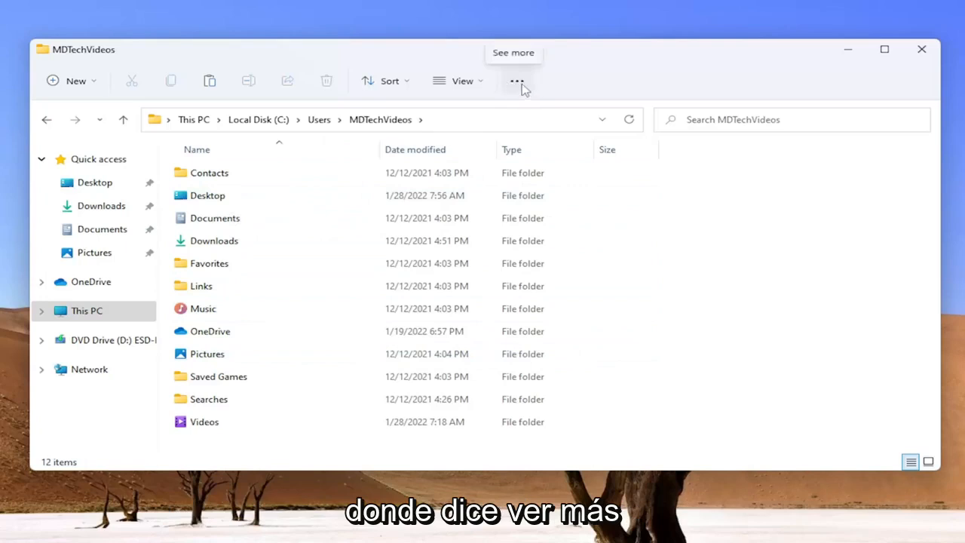
click(517, 80)
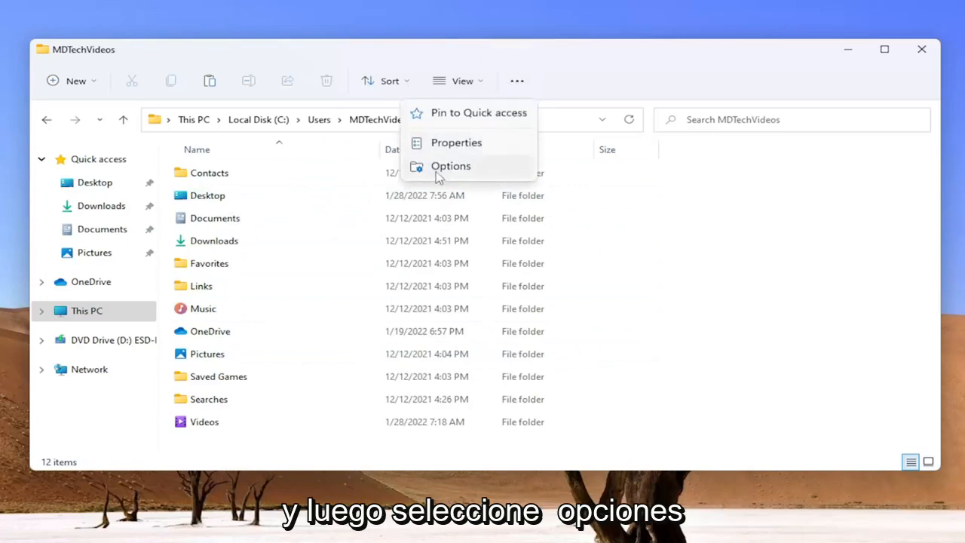
click(450, 166)
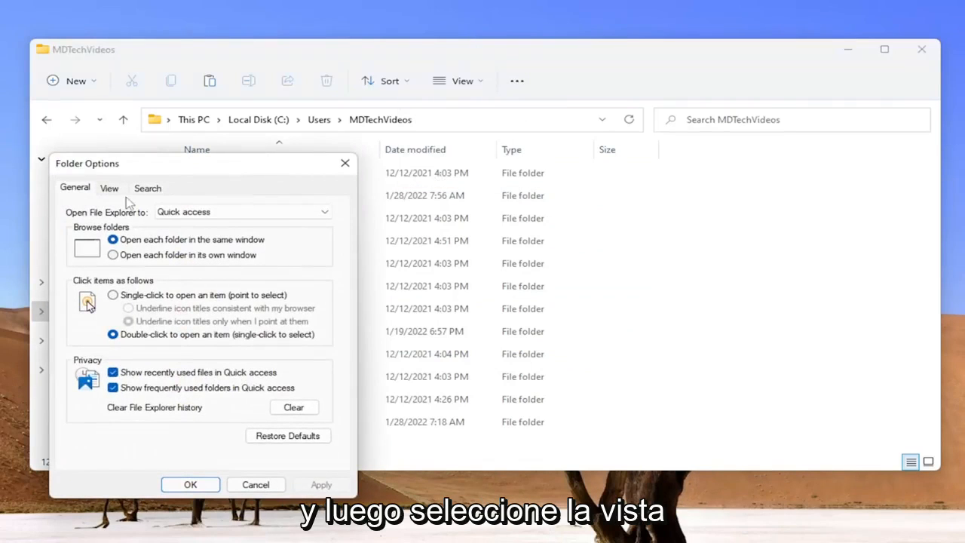
click(109, 188)
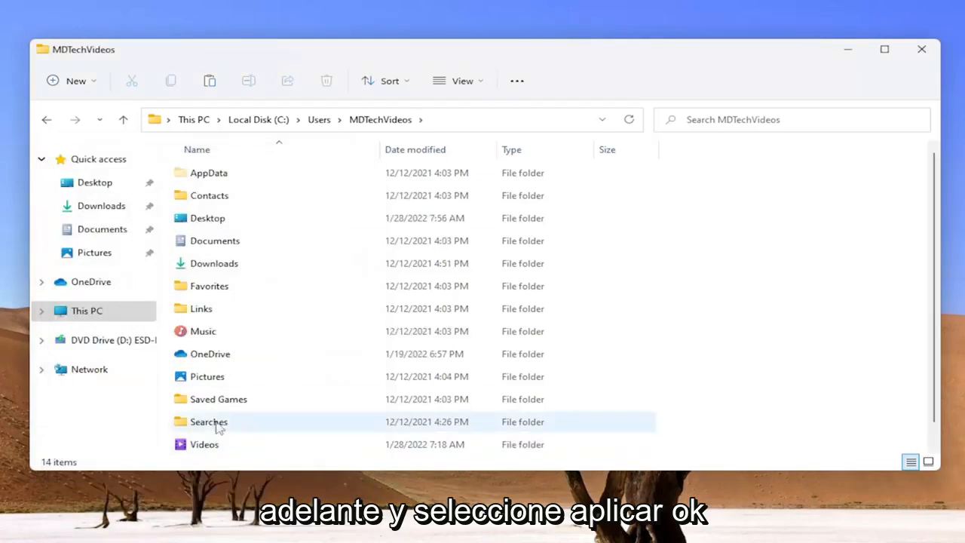
mouse_move(208, 173)
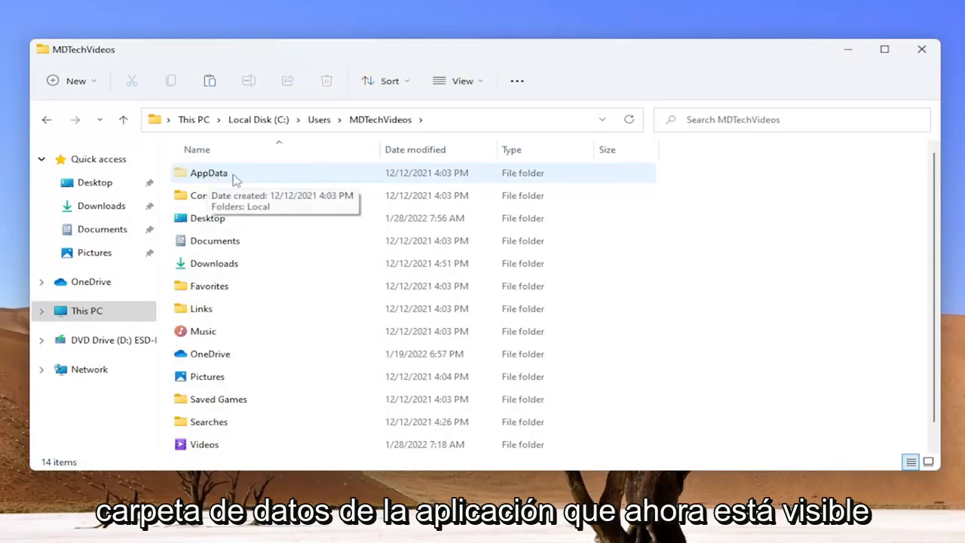
Drill down through AppData, Roaming, Microsoft and Windows into Start Menu.
double_click(208, 172)
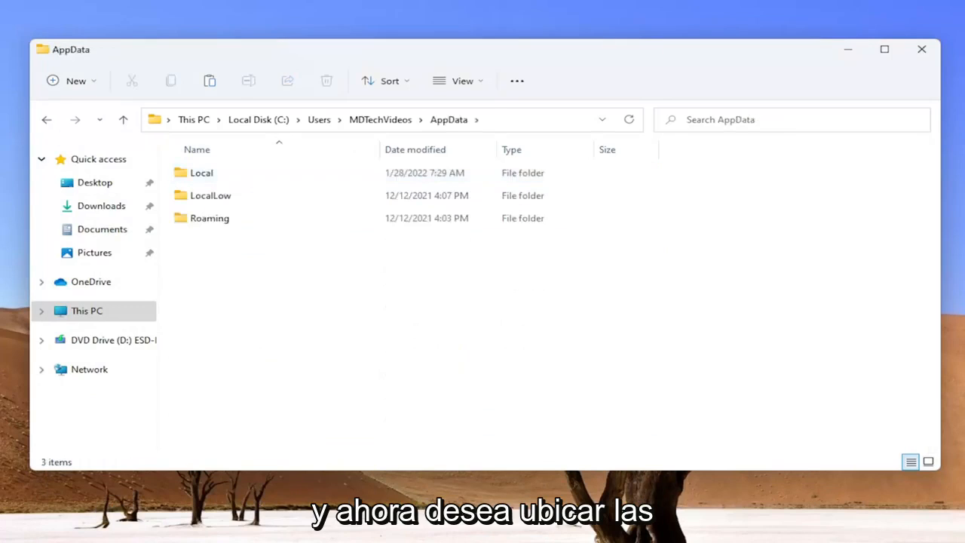
double_click(210, 218)
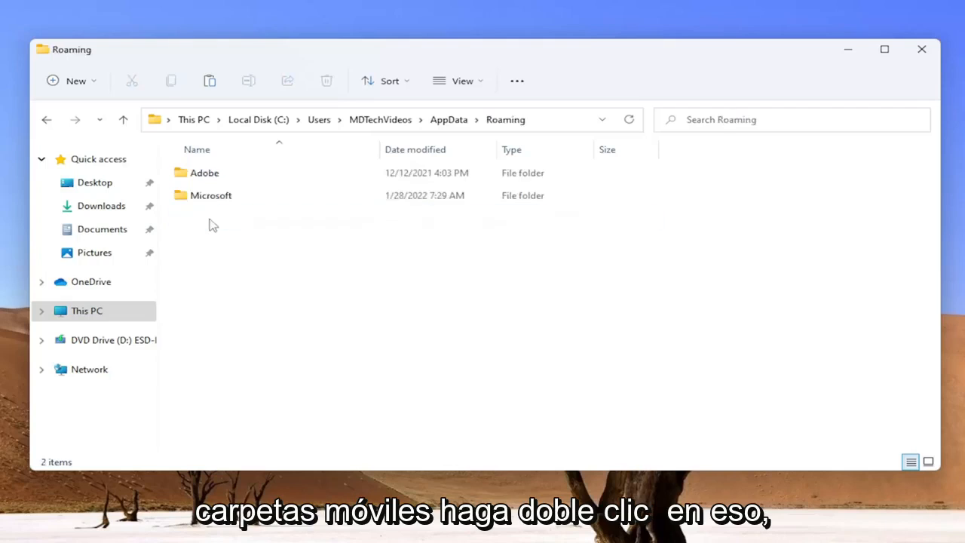
click(211, 196)
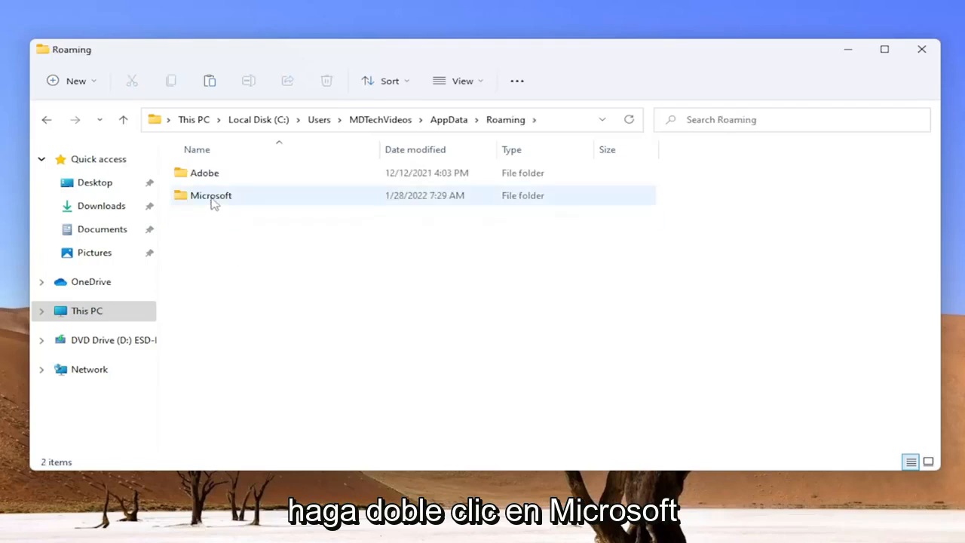
double_click(211, 196)
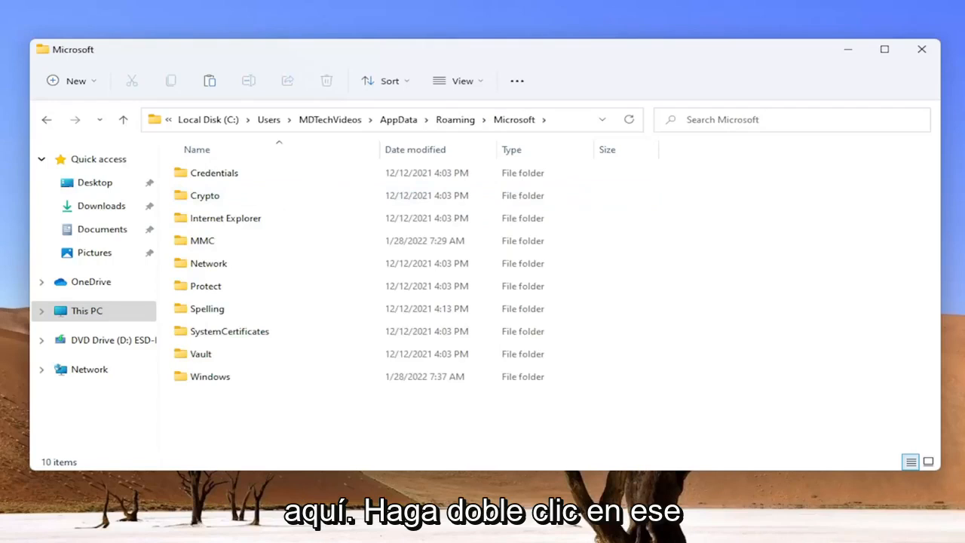
double_click(210, 376)
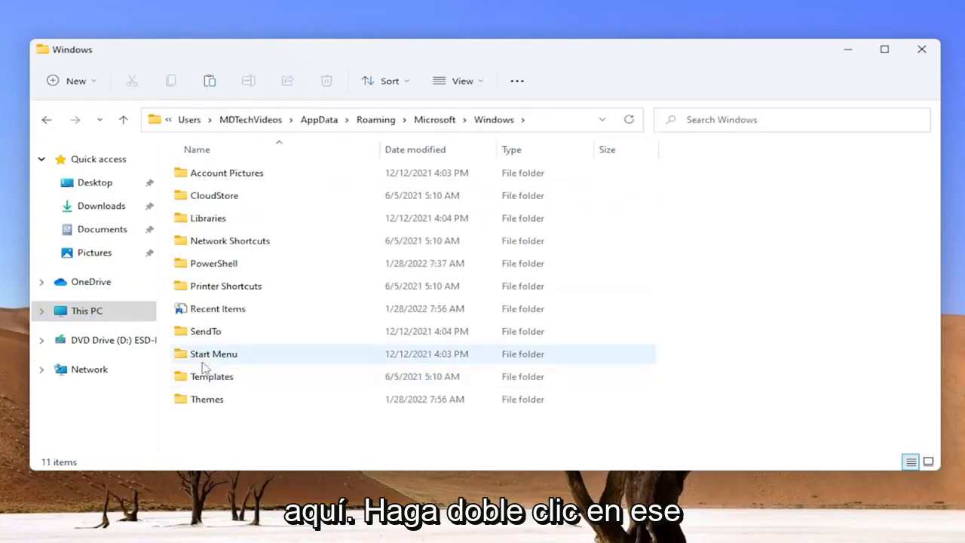
double_click(213, 354)
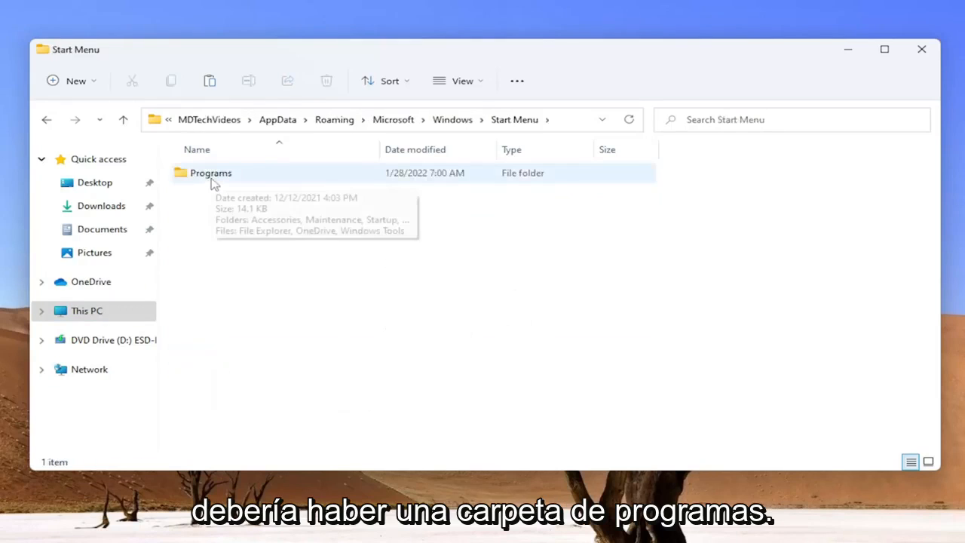
Open Programs, then the empty Startup folder, and close File Explorer.
double_click(210, 173)
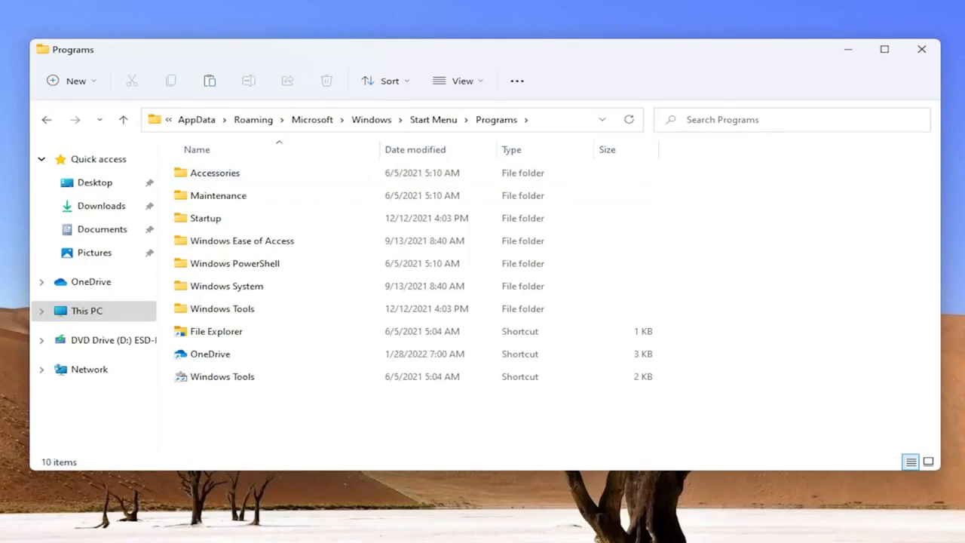
click(205, 218)
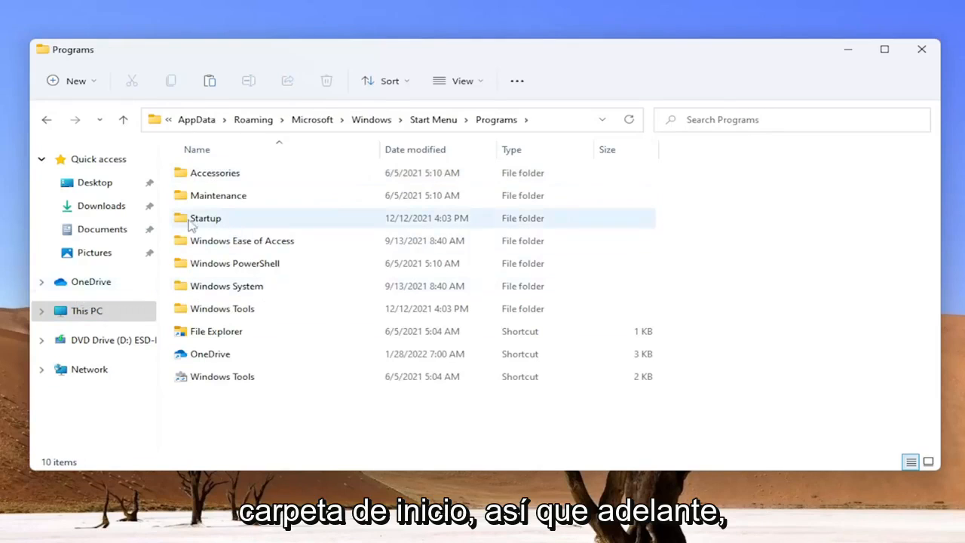
double_click(205, 218)
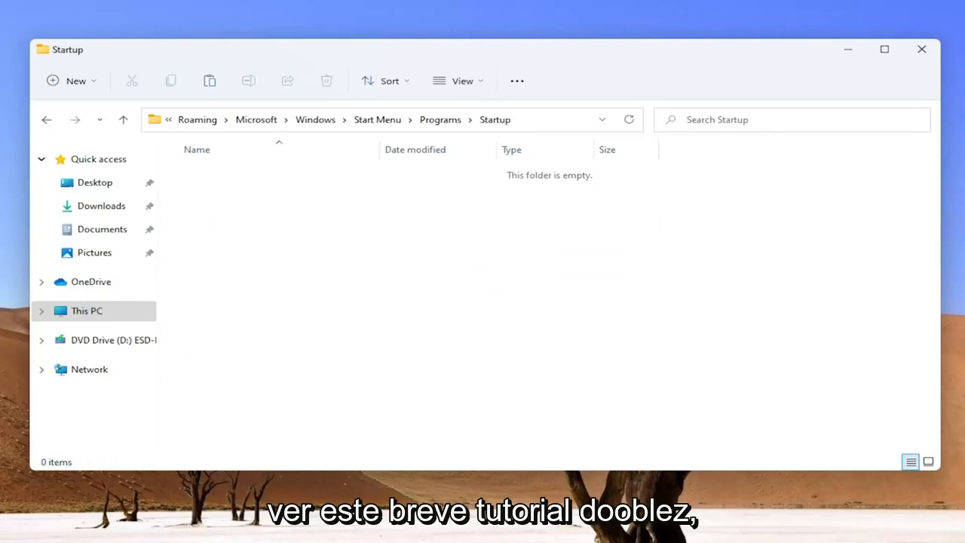
click(921, 49)
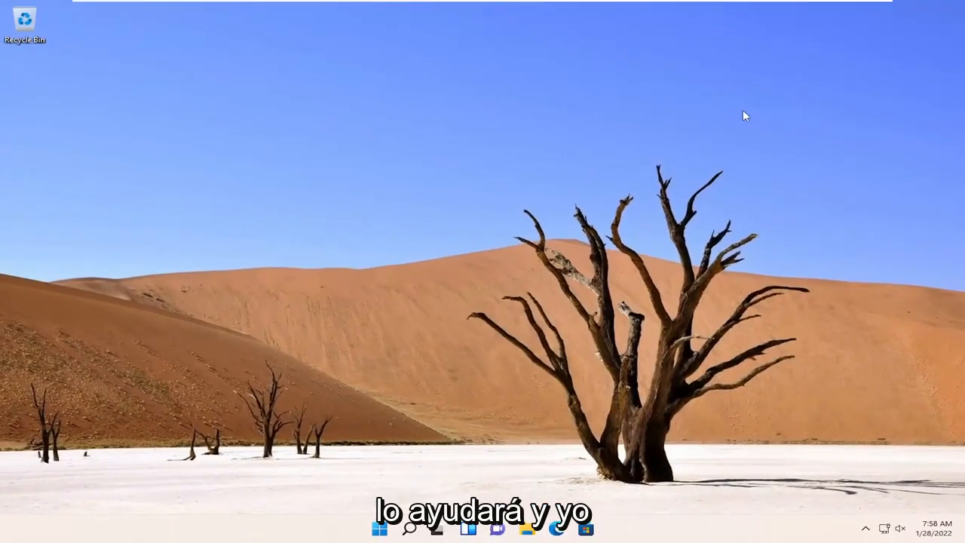